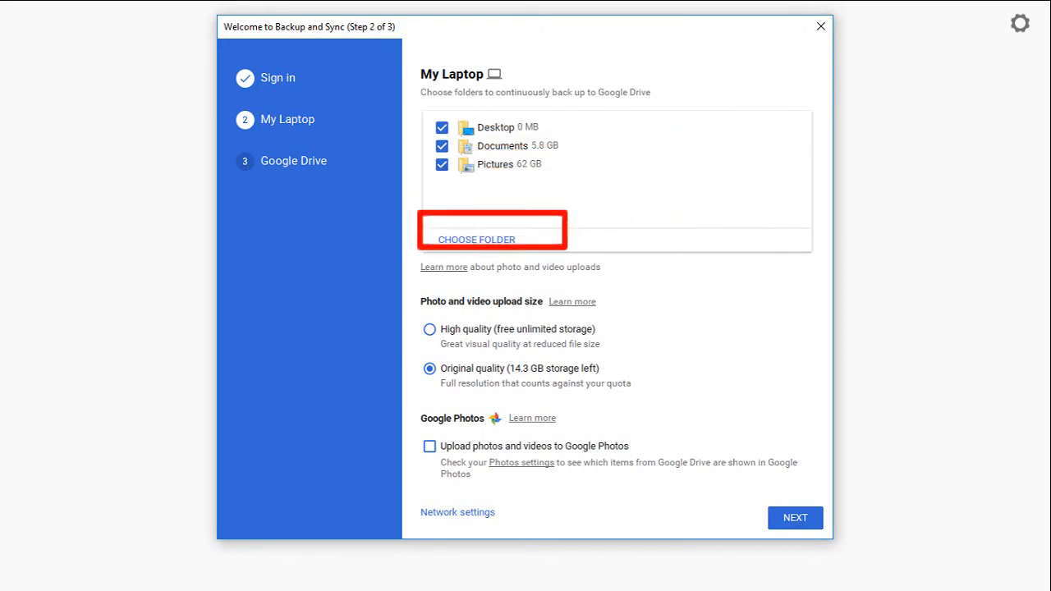
Step: Open the folder picker for another backup folder, then dismiss it without adding one
click(476, 239)
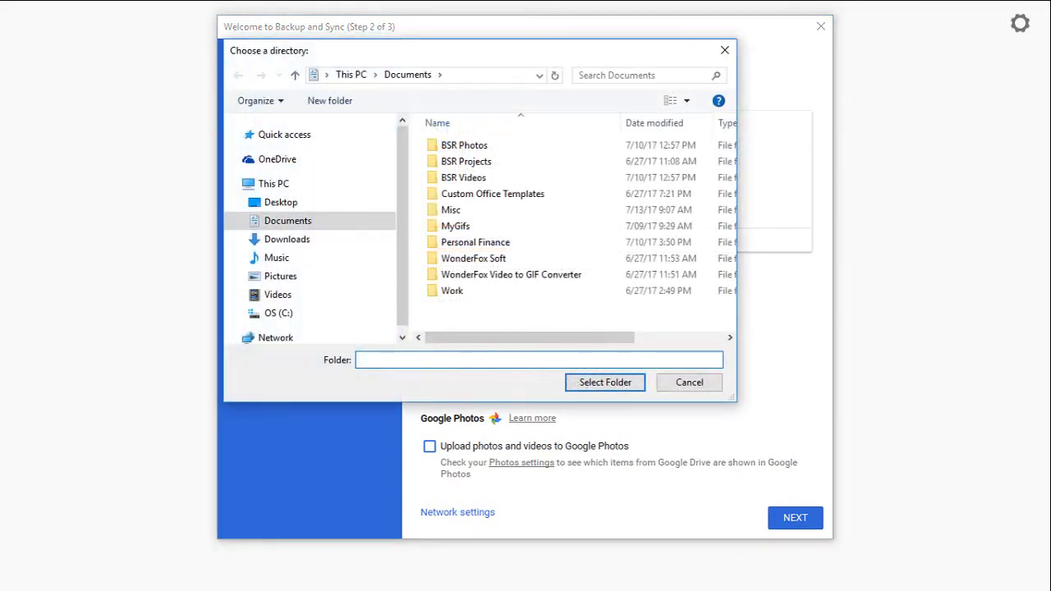
click(688, 382)
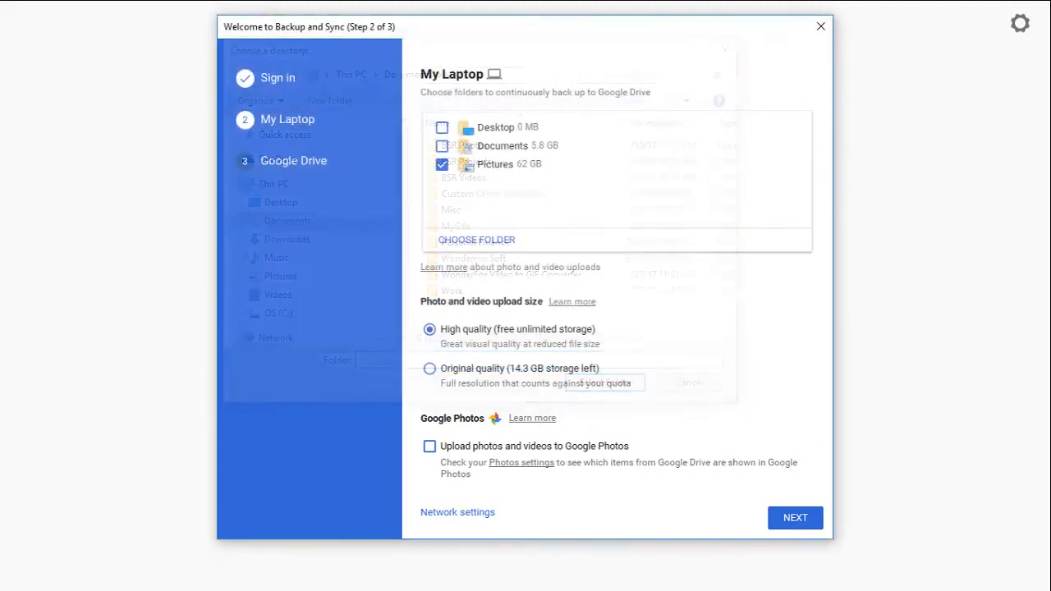